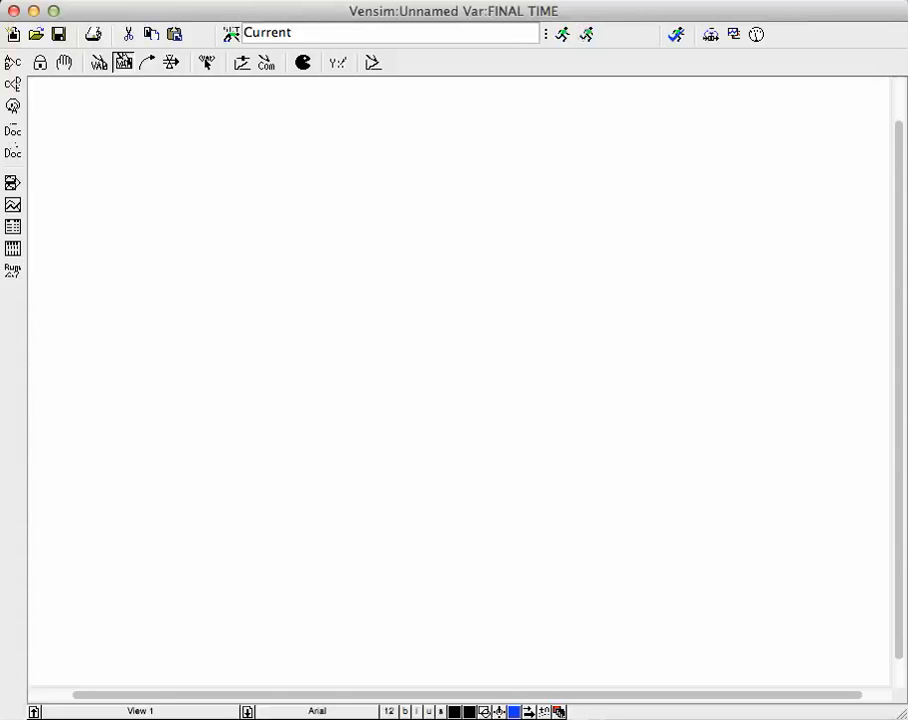
Place a stock box on the empty canvas and name it 'Level'
click(423, 237)
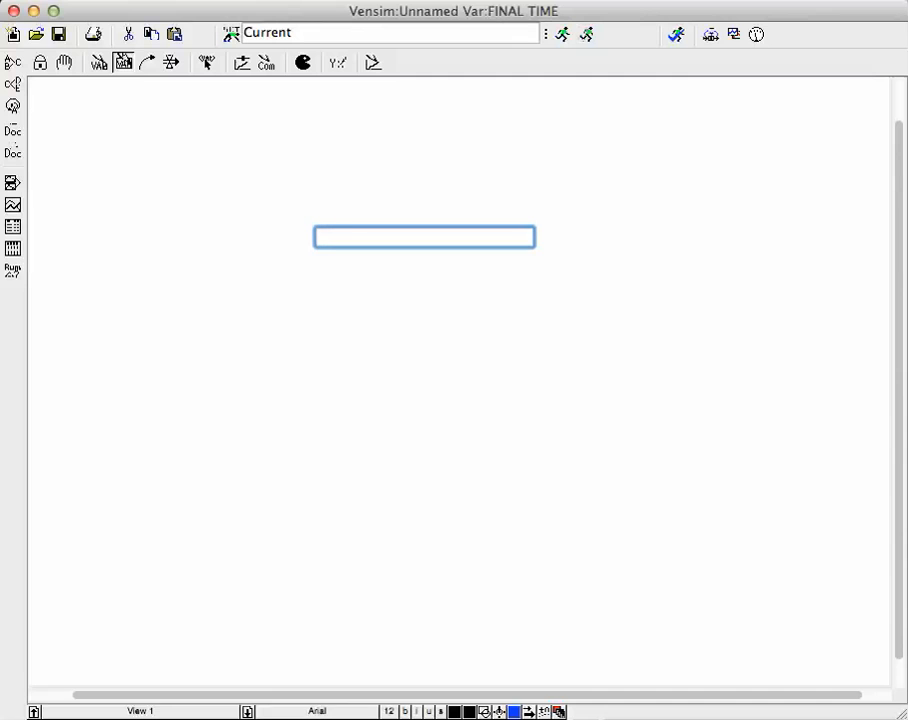
text(Level)
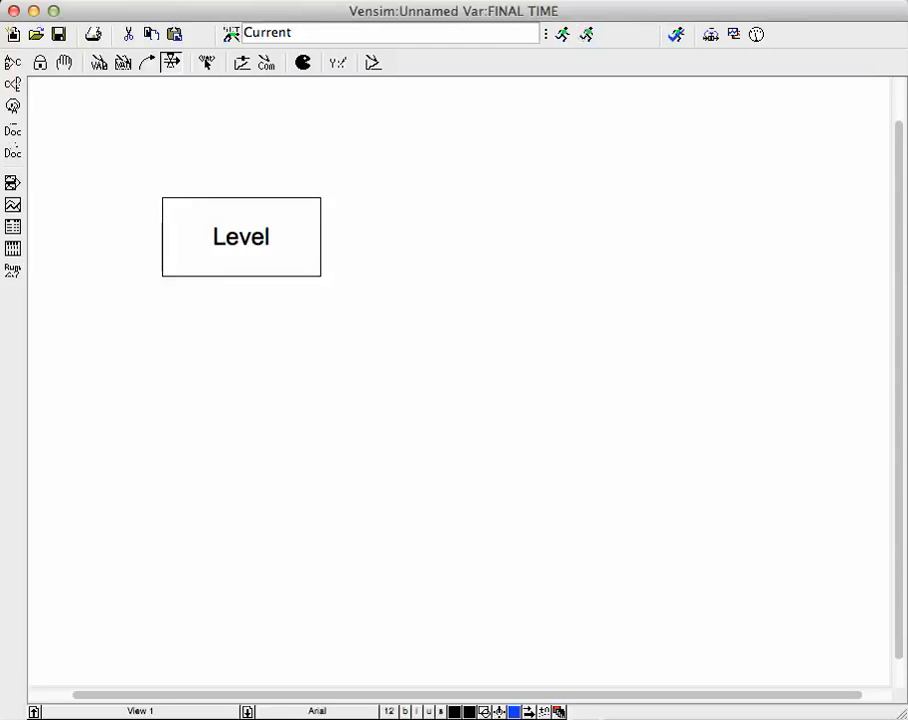
Draw a rate from Level out to a cloud and name it 'Decreasing'
drag(320, 237, 570, 237)
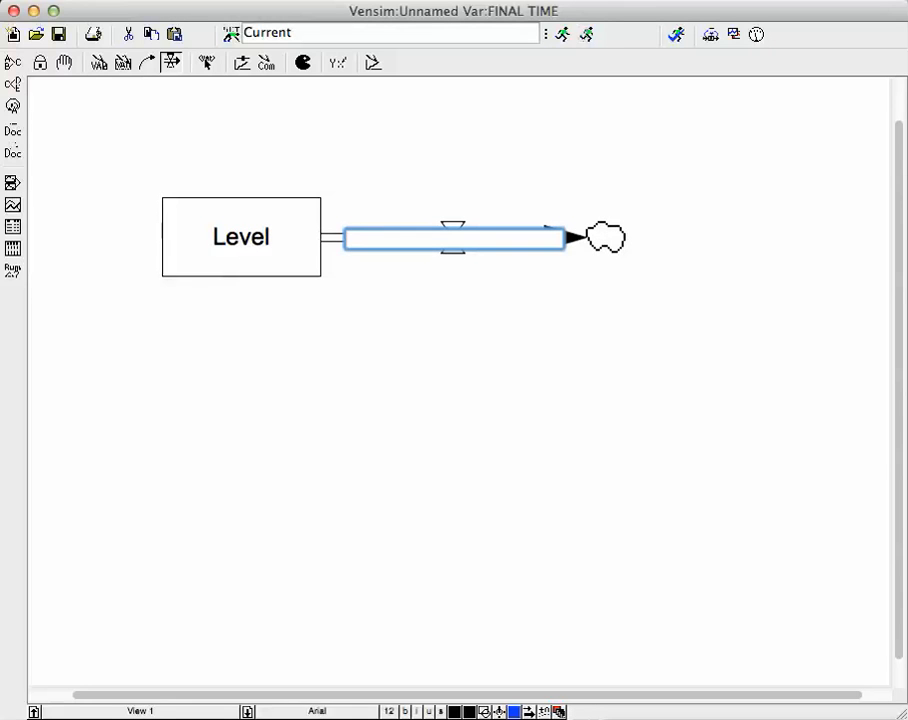
text(D)
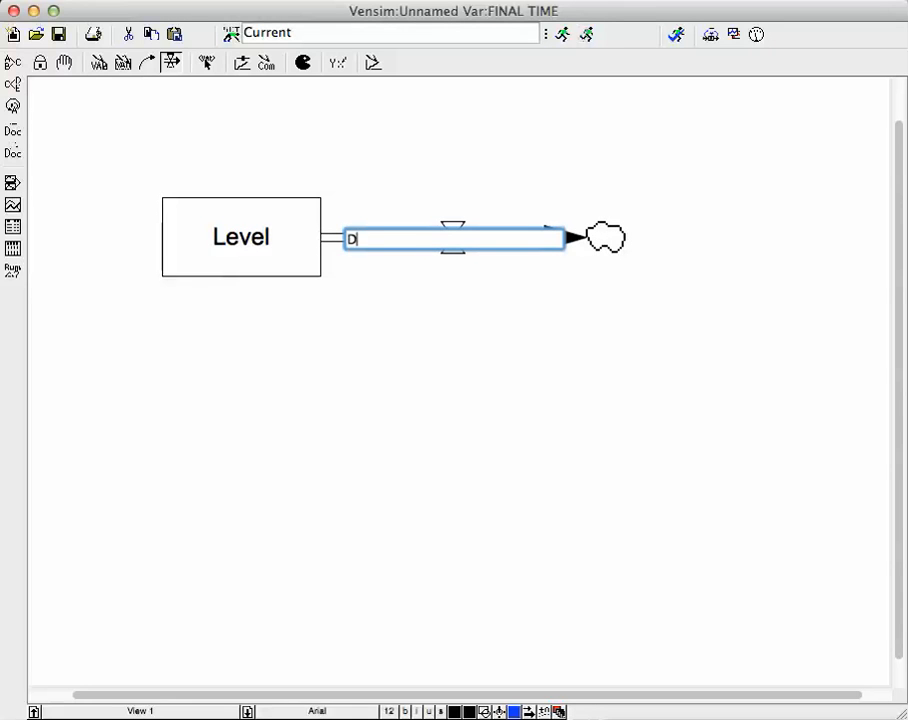
text(ecreas)
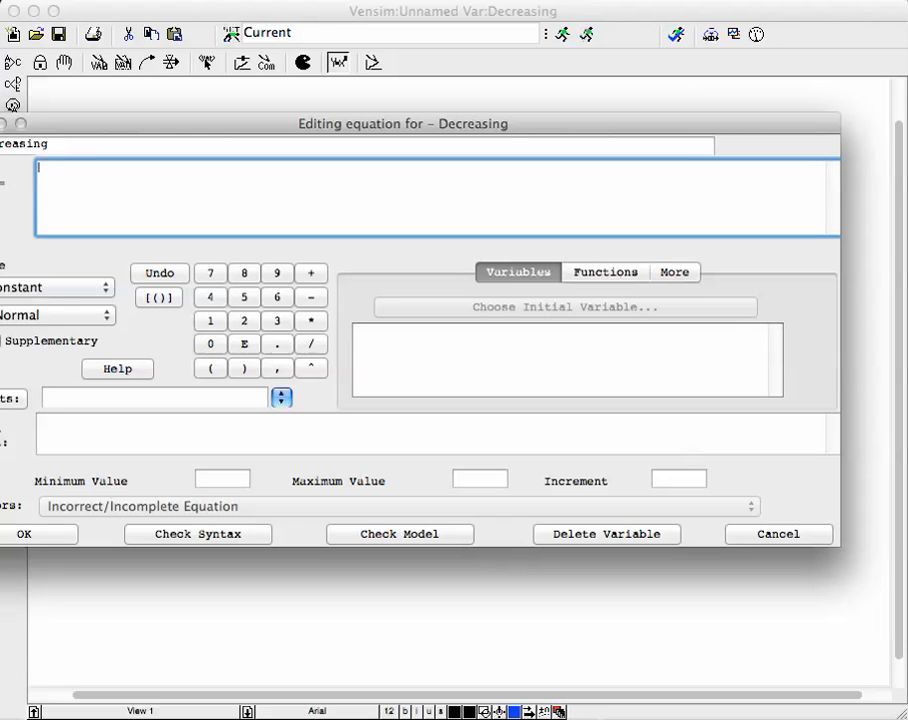
Enter 5 as the equation for Decreasing and confirm
text(5)
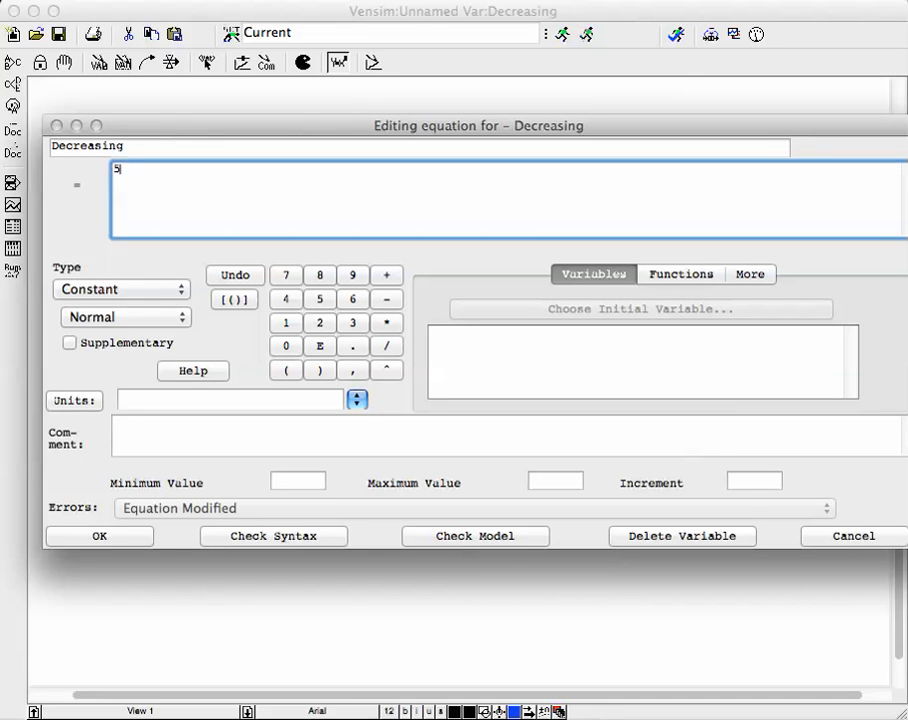
click(99, 536)
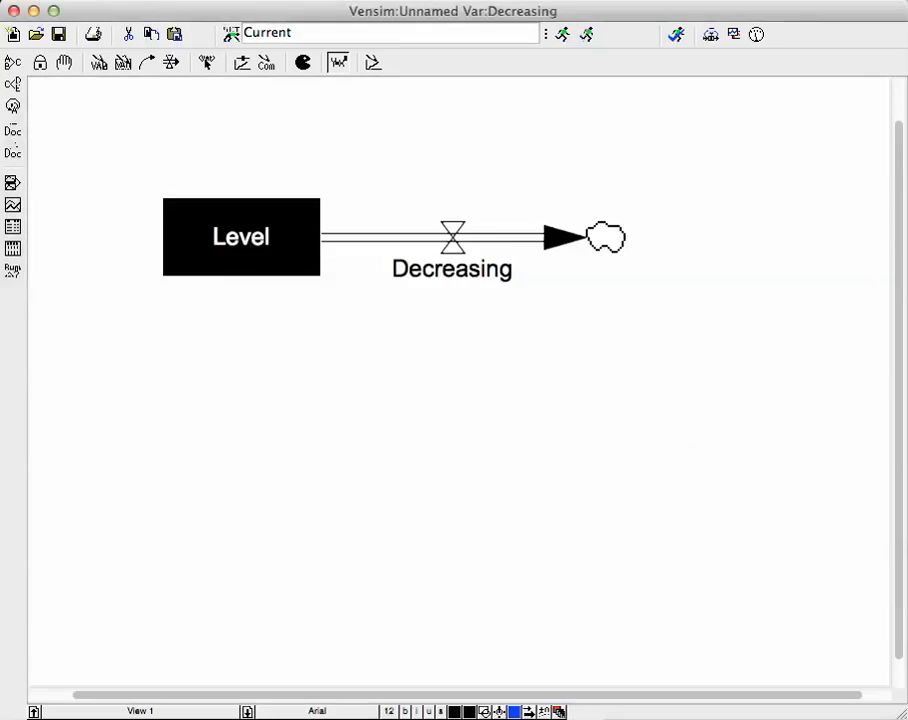
Give Level an initial value of 0 in its INTEG equation
double_click(240, 237)
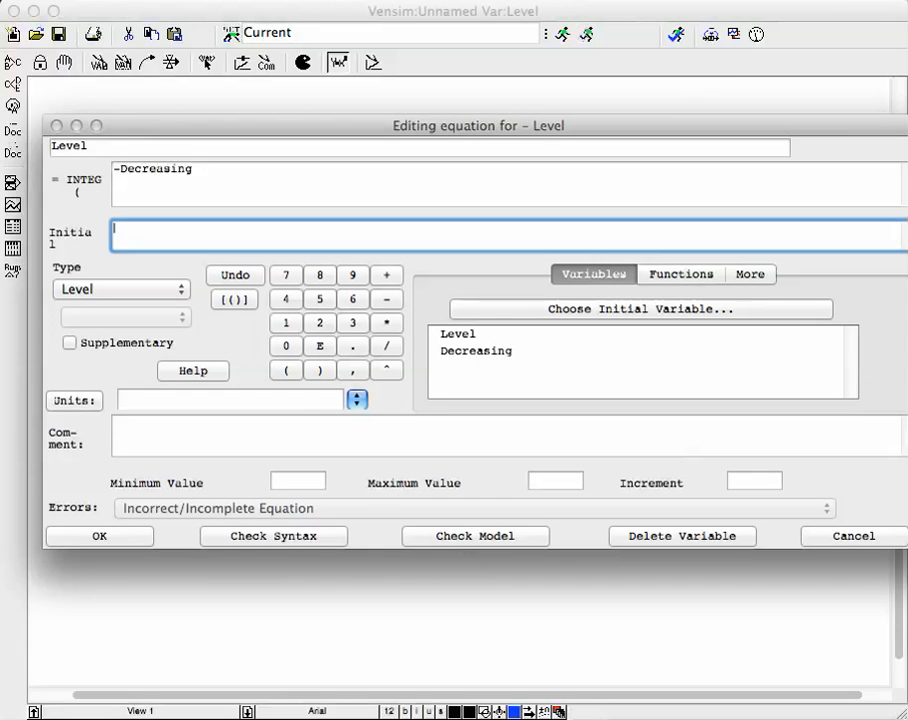
text(0)
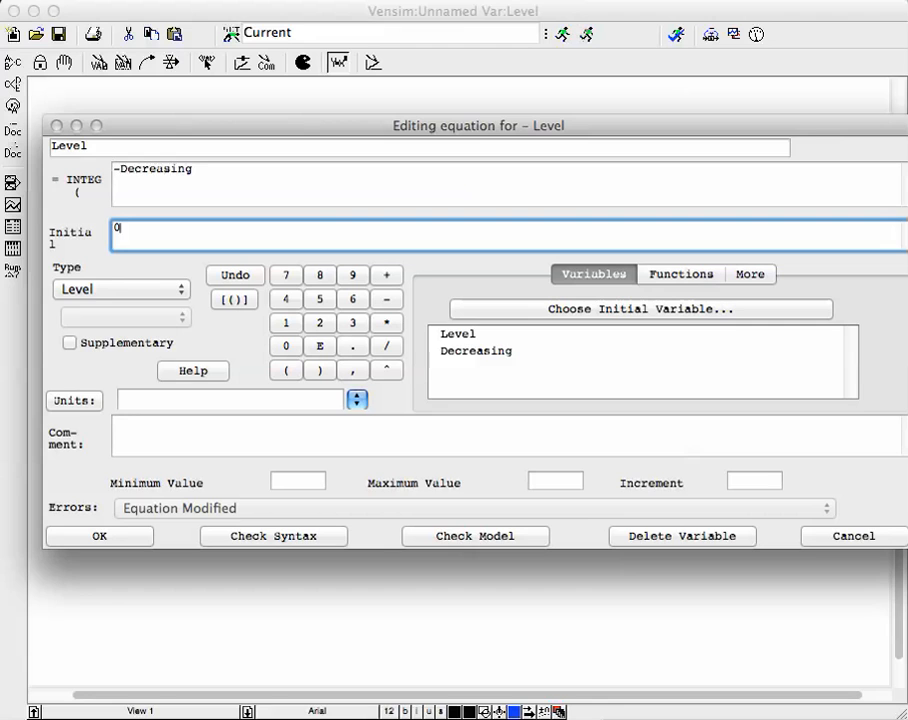
click(99, 535)
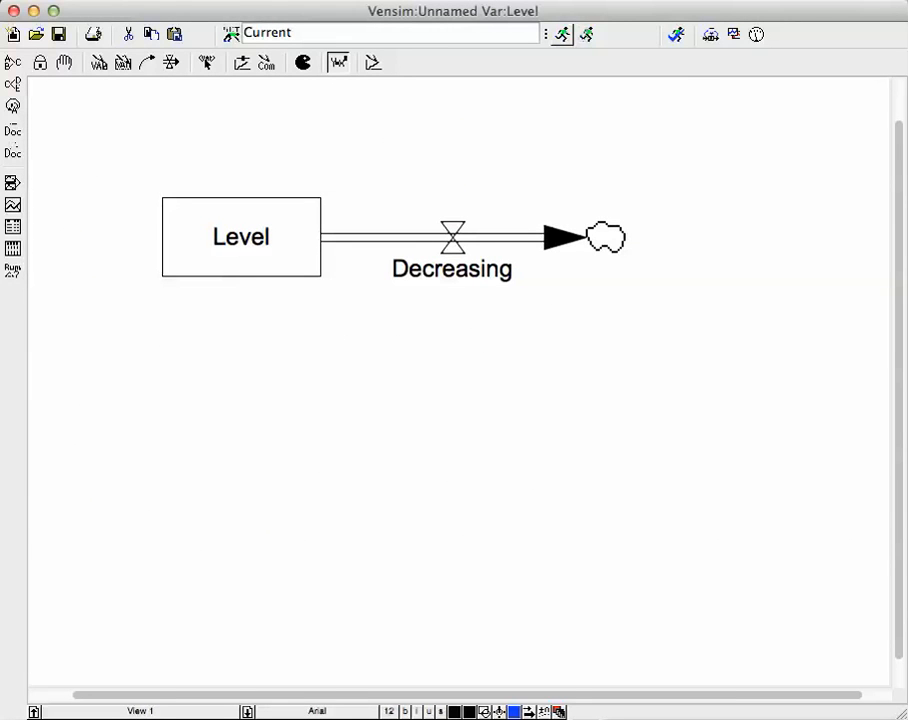
mouse_move(561, 35)
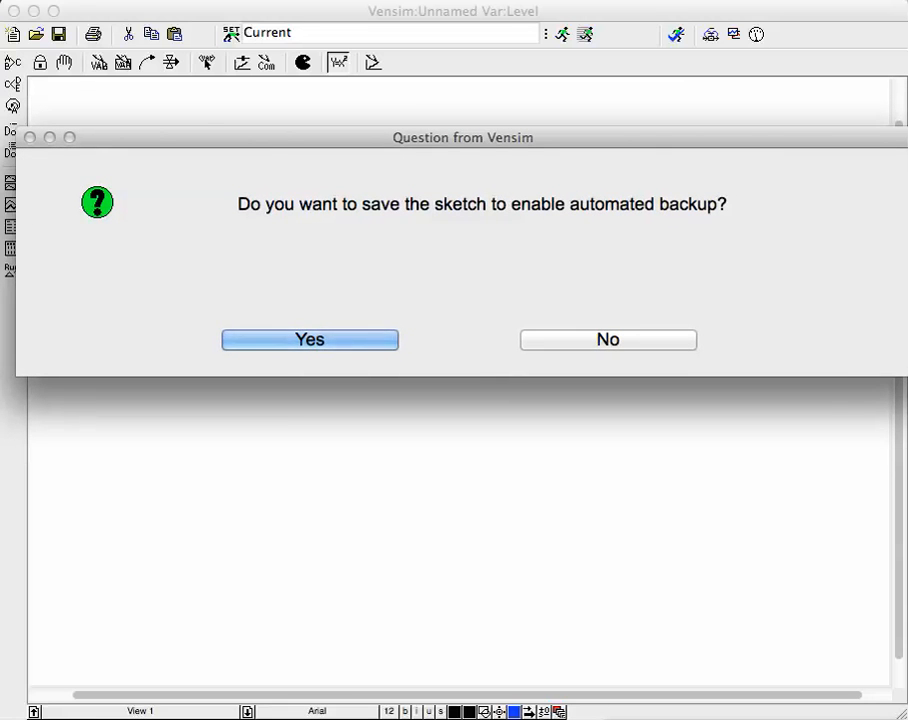
click(309, 339)
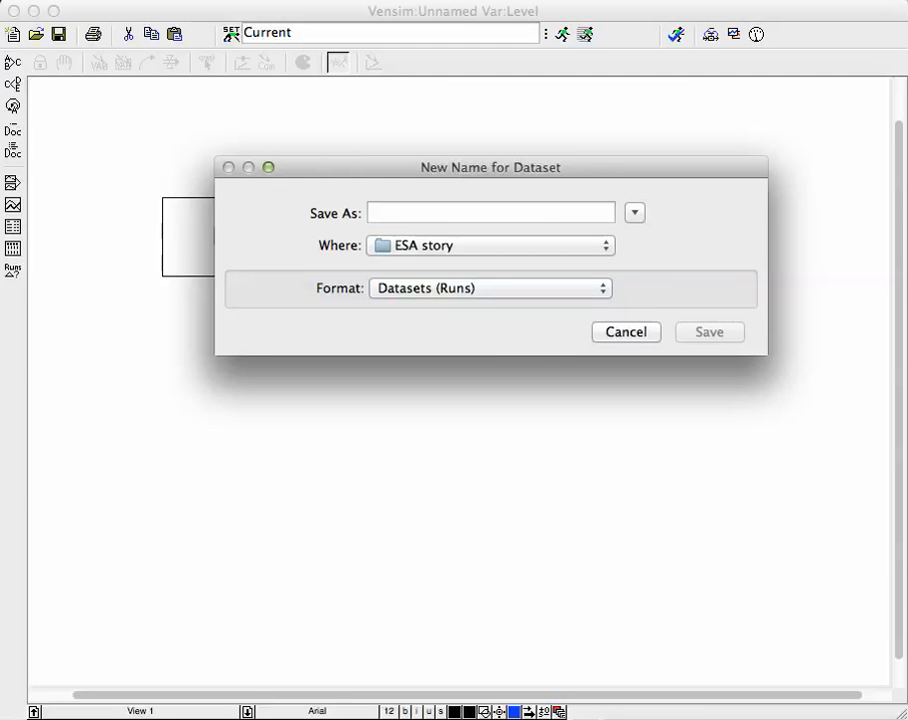
click(625, 331)
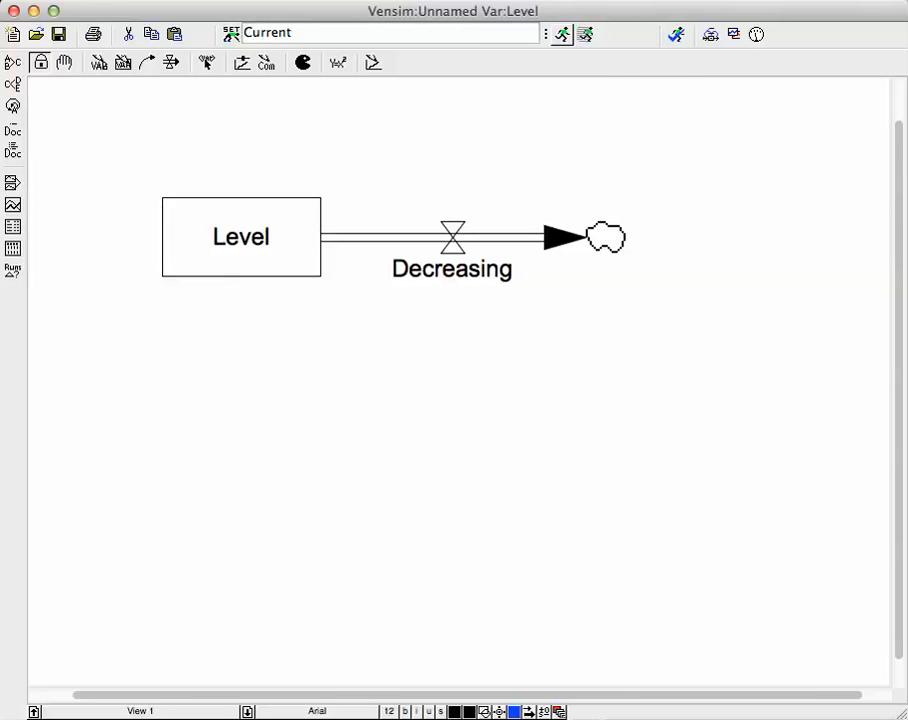
Run the simulation and overwrite the Current dataset
click(58, 34)
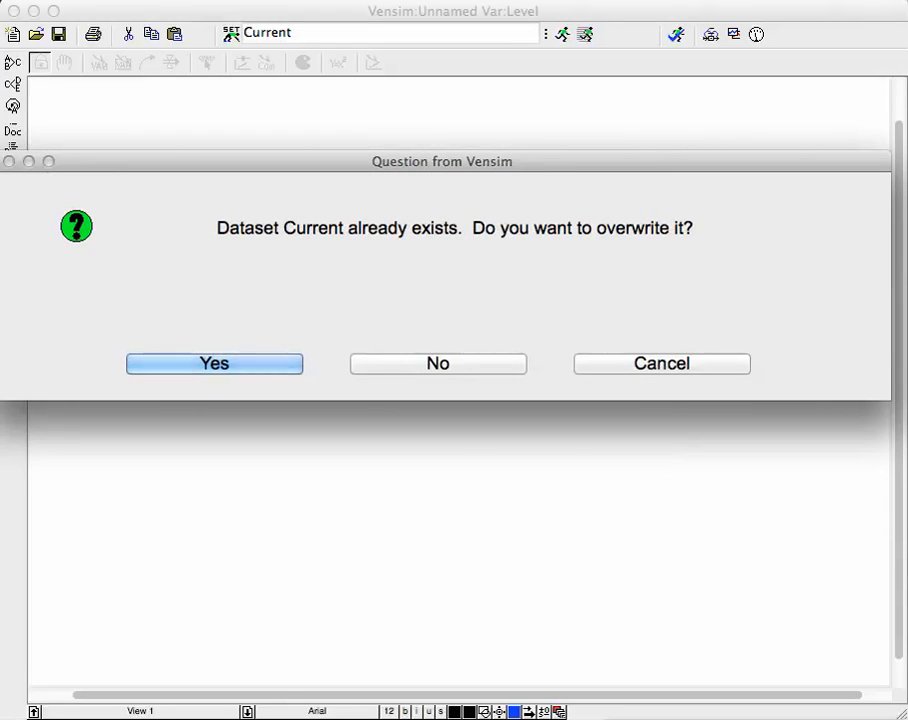
click(214, 363)
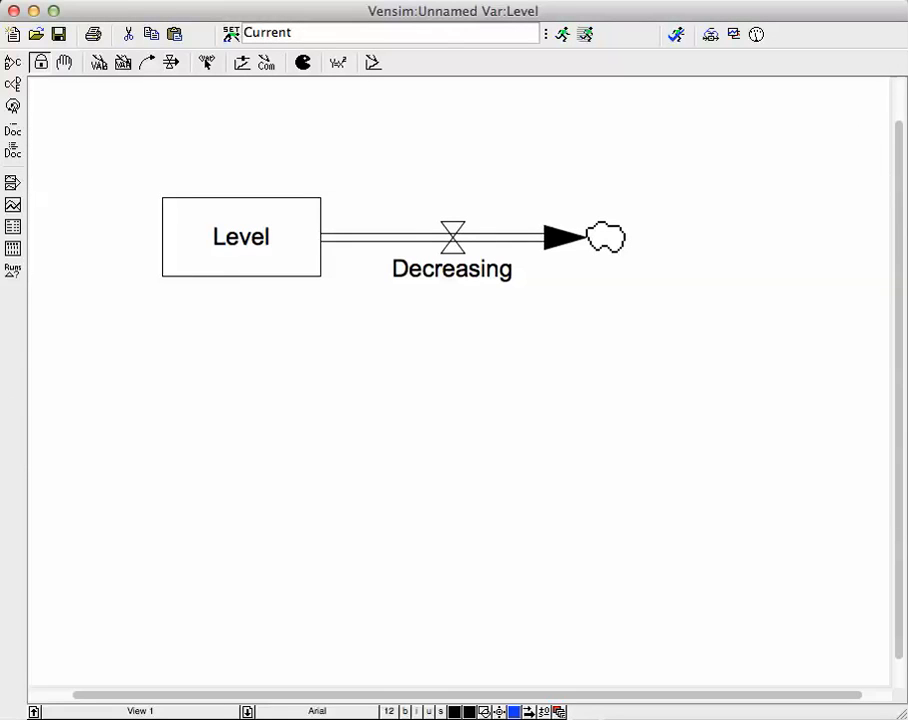